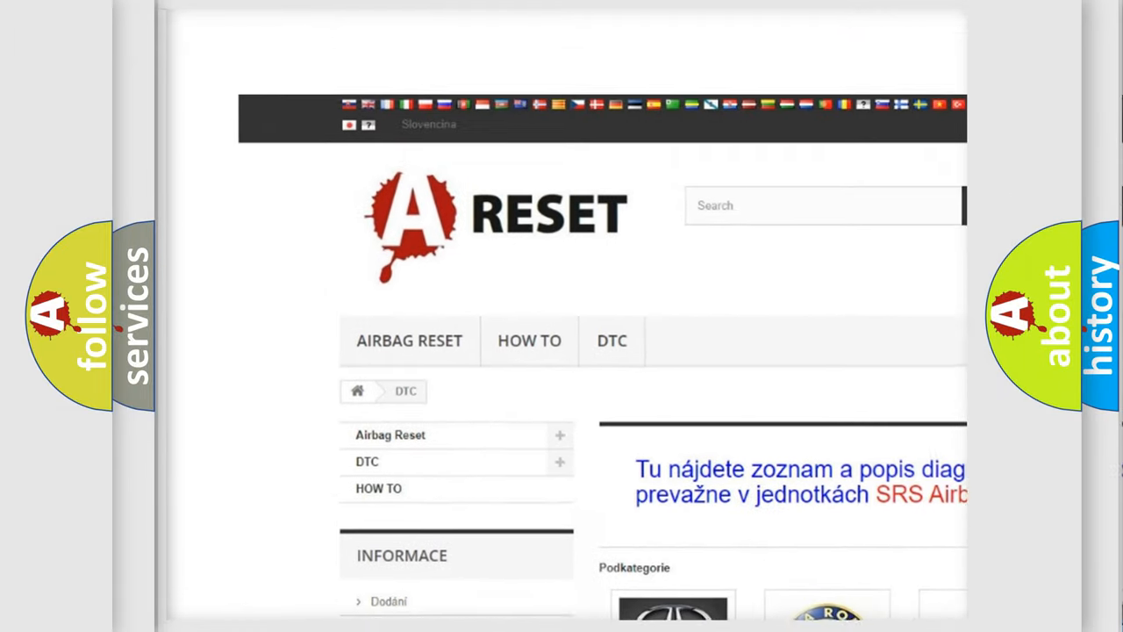
# - Scroll the DTC category page and open the ALFA ROMEO subcategory code list
pyautogui.scroll(-3)
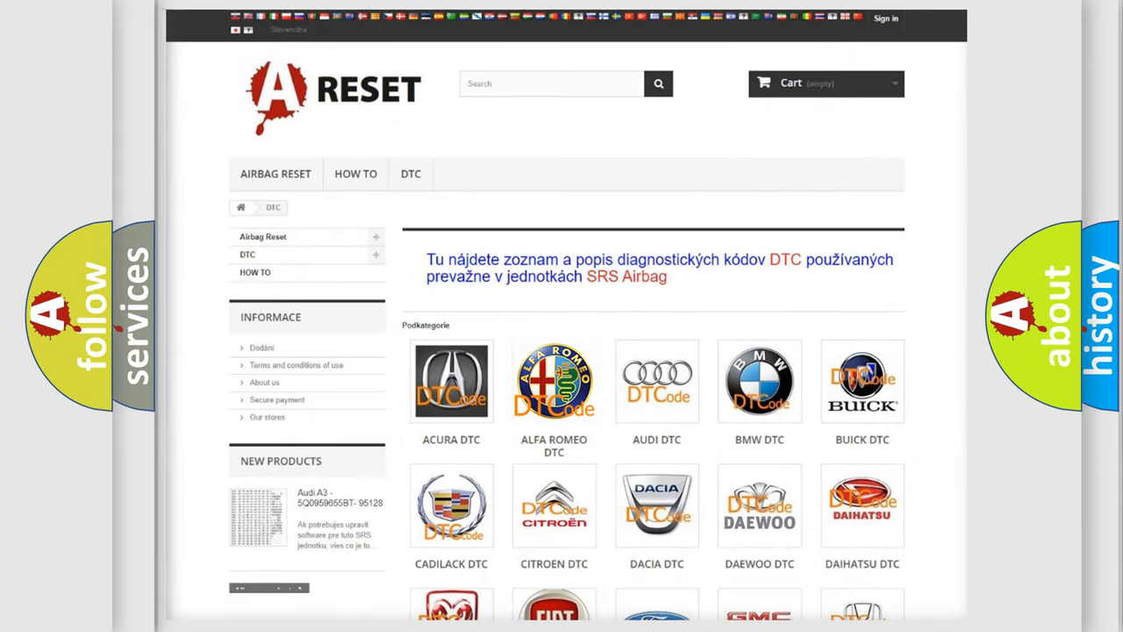
pyautogui.click(554, 381)
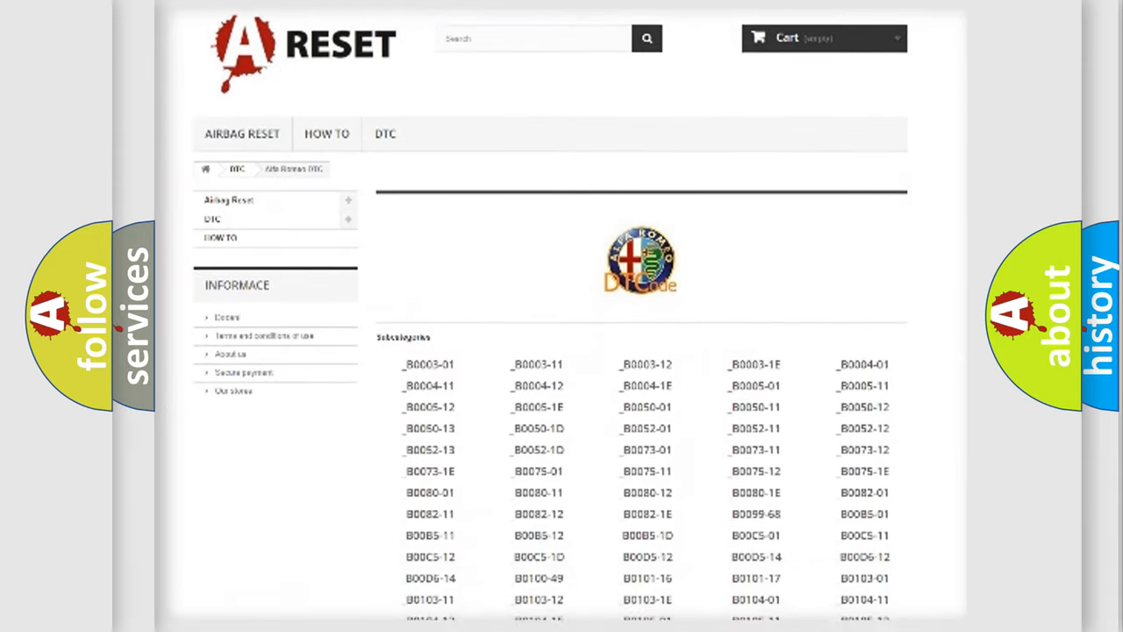
pyautogui.scroll(-3)
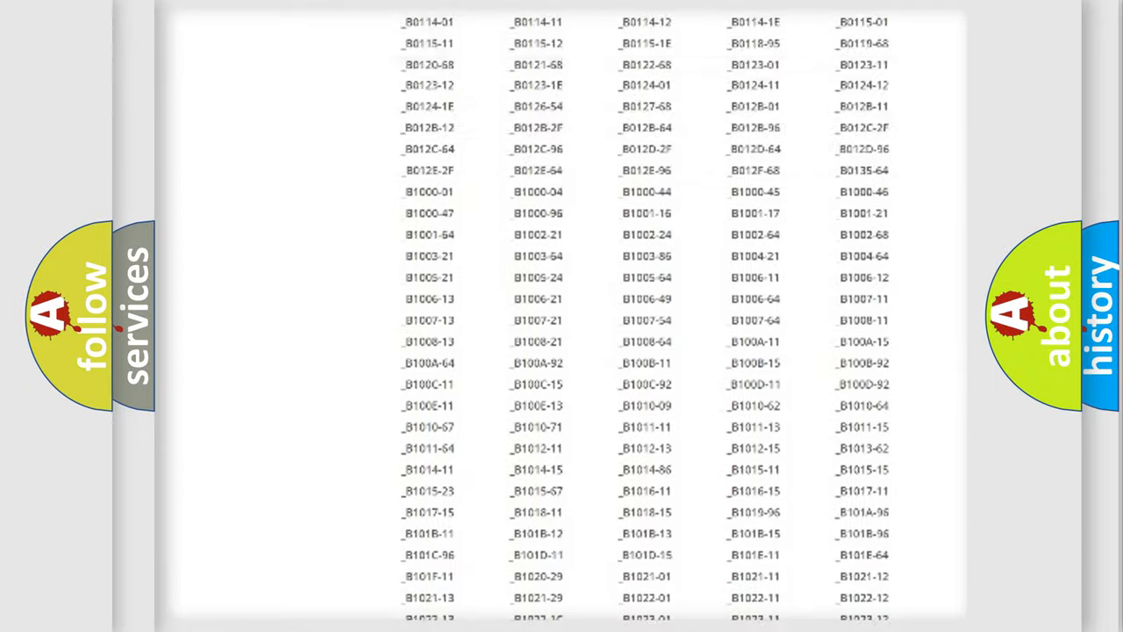
pyautogui.scroll(3)
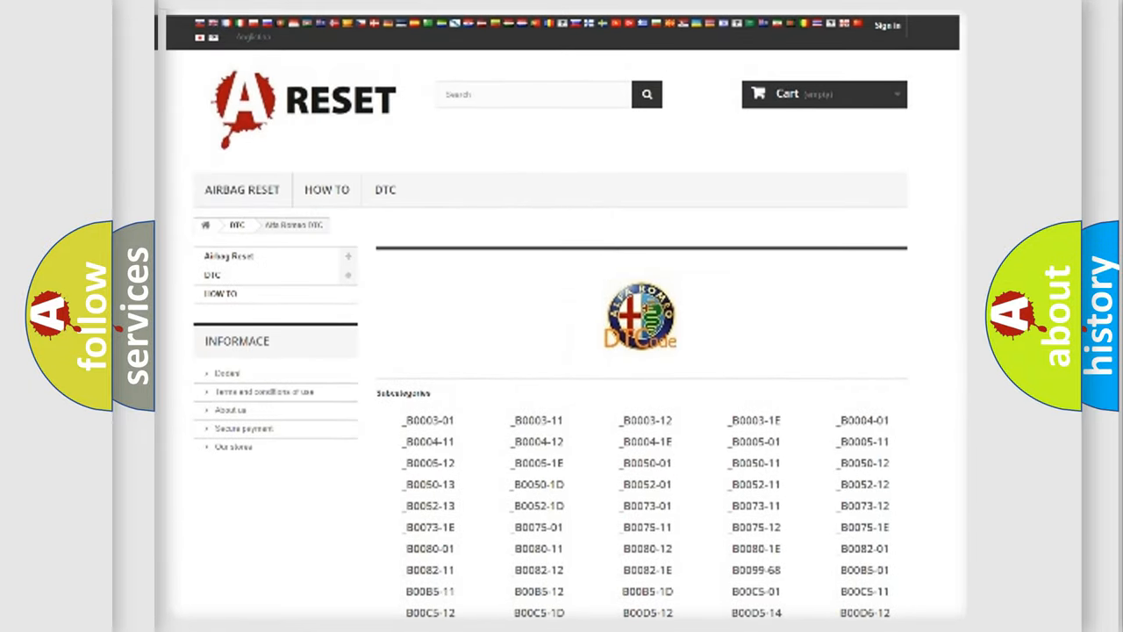